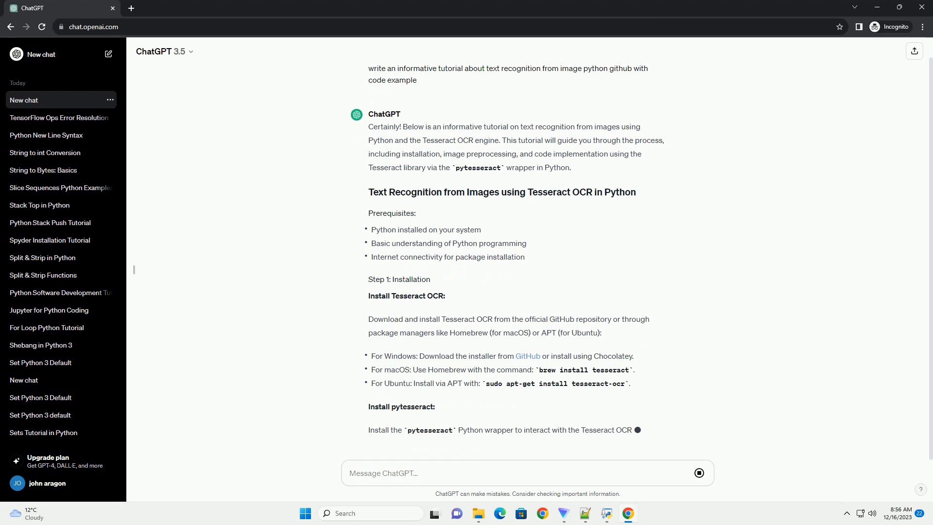
{"action": "scroll", "scroll_direction": "down", "scroll_amount": 3}
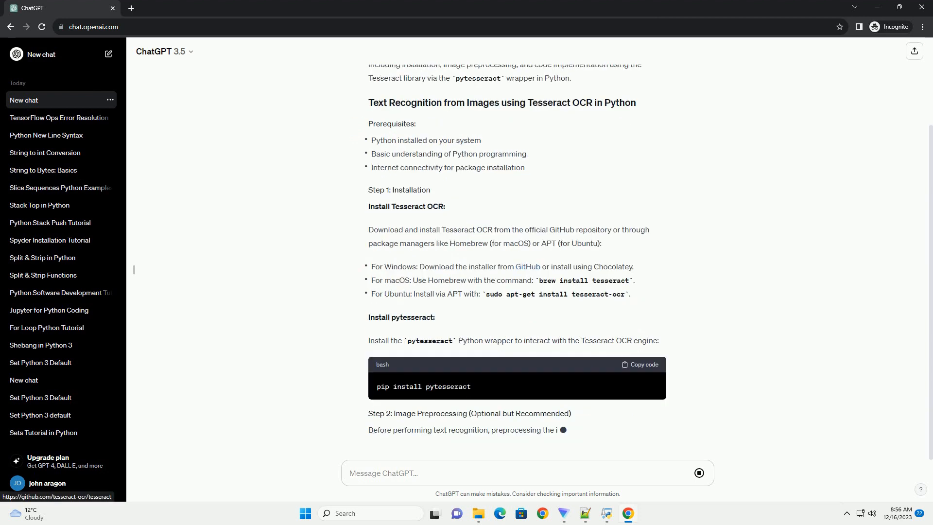
{"action": "scroll", "scroll_direction": "down", "scroll_amount": 3}
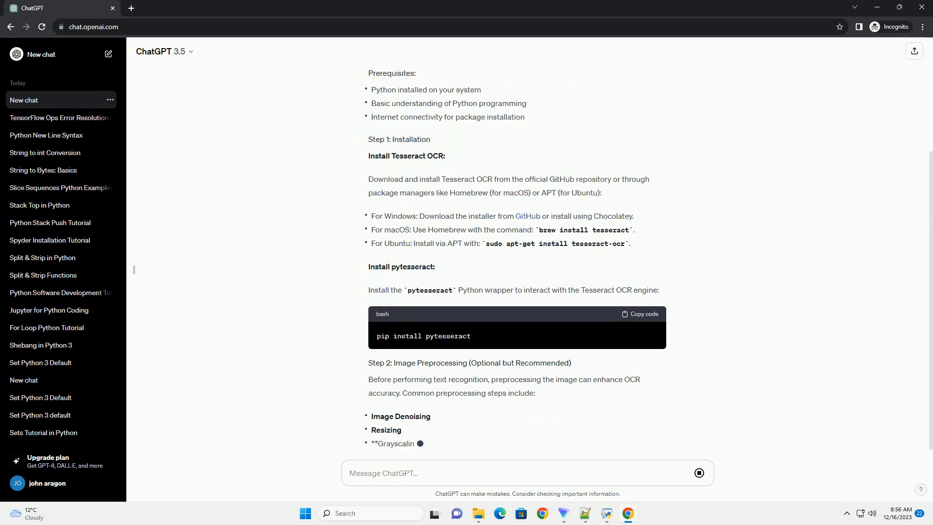
{"action": "scroll", "scroll_direction": "down", "scroll_amount": 3}
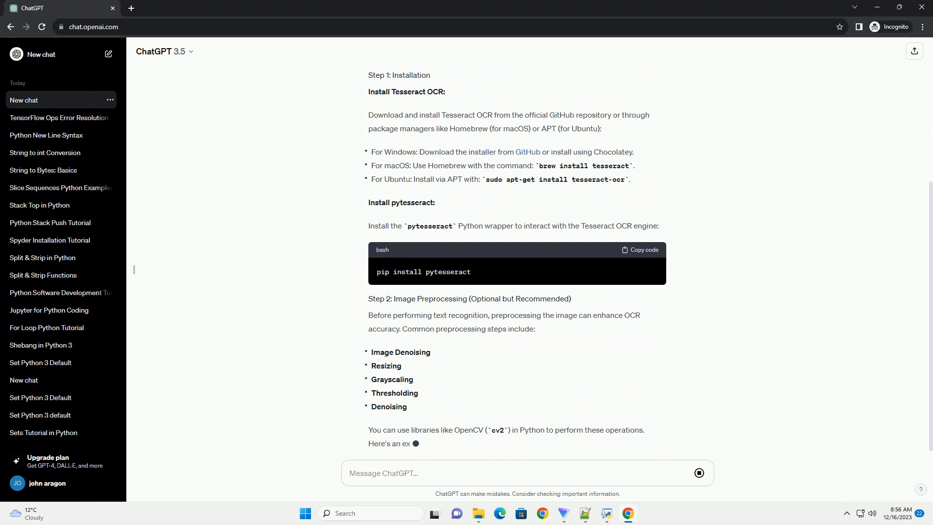
{"action": "scroll", "scroll_direction": "down", "scroll_amount": 3}
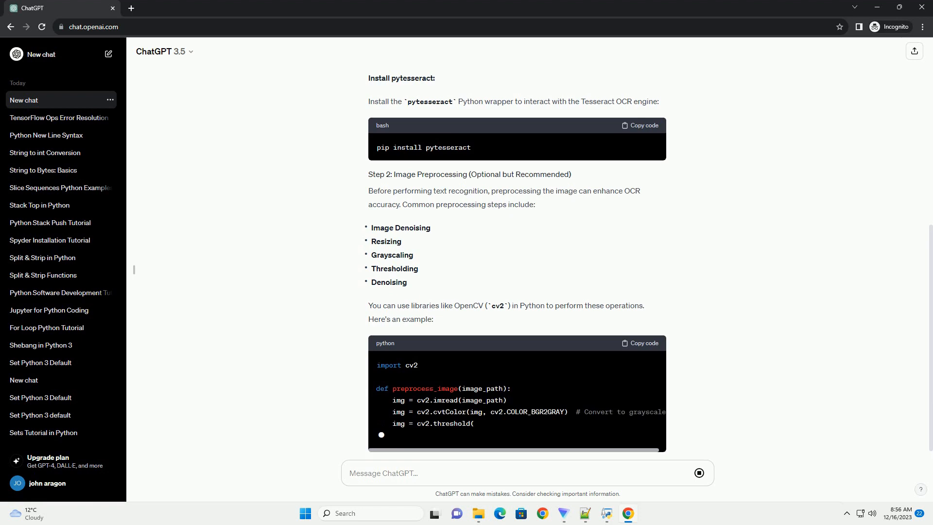
{"action": "scroll", "scroll_direction": "down", "scroll_amount": 3}
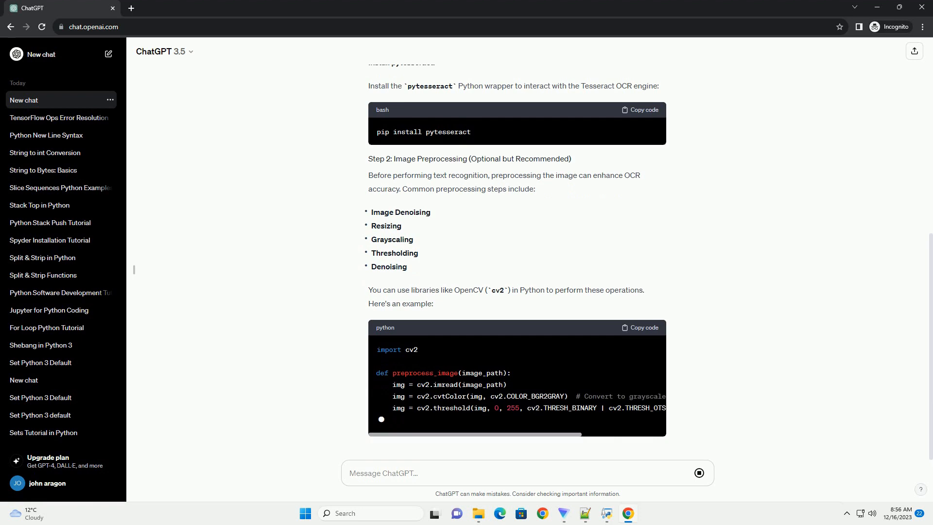
{"action": "scroll", "scroll_direction": "down", "scroll_amount": 3}
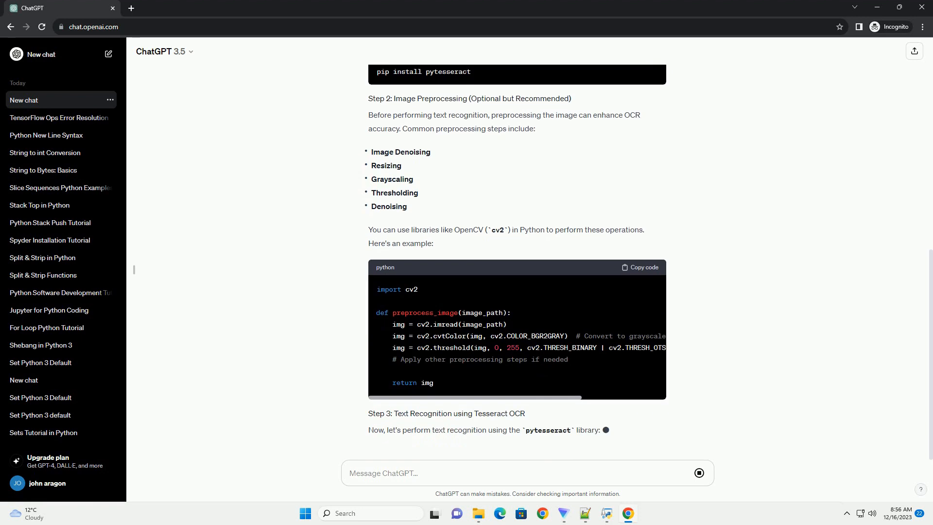
{"action": "scroll", "scroll_direction": "down", "scroll_amount": 3}
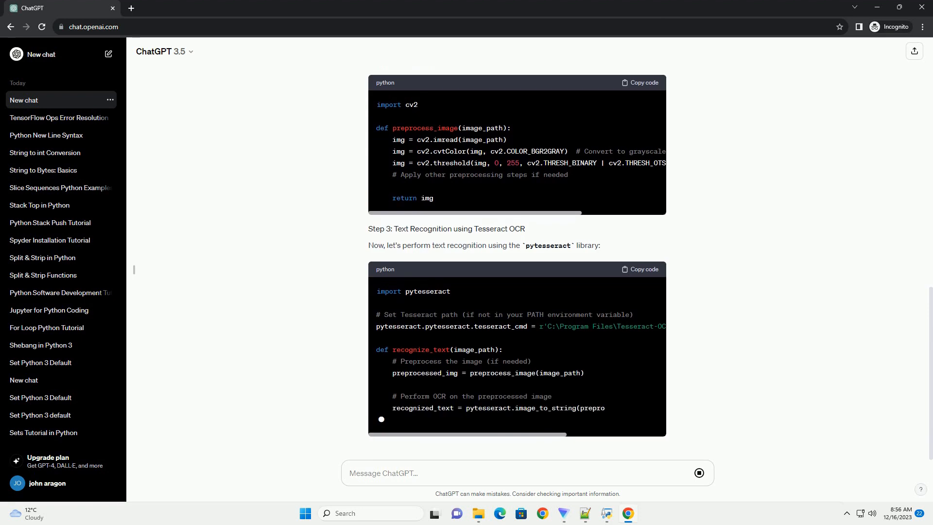
{"action": "scroll", "scroll_direction": "down", "scroll_amount": 3}
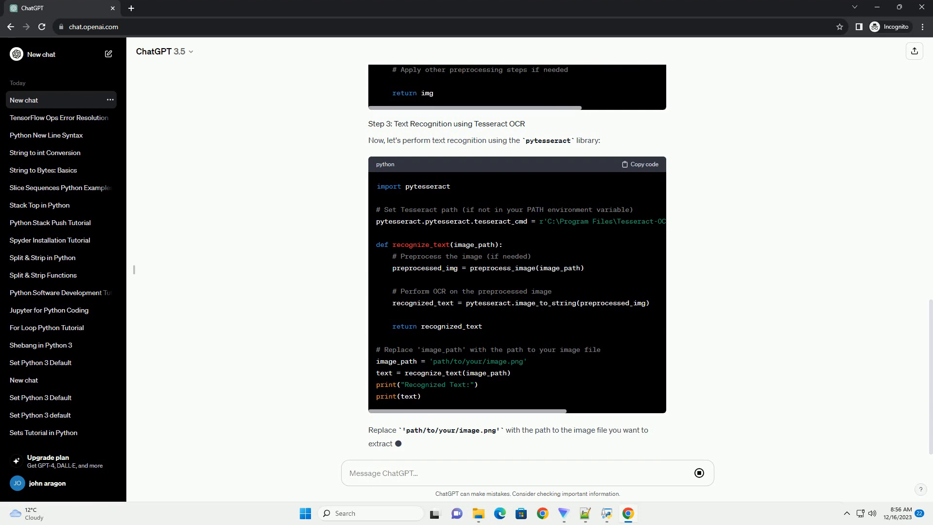
{"action": "scroll", "scroll_direction": "down", "scroll_amount": 3}
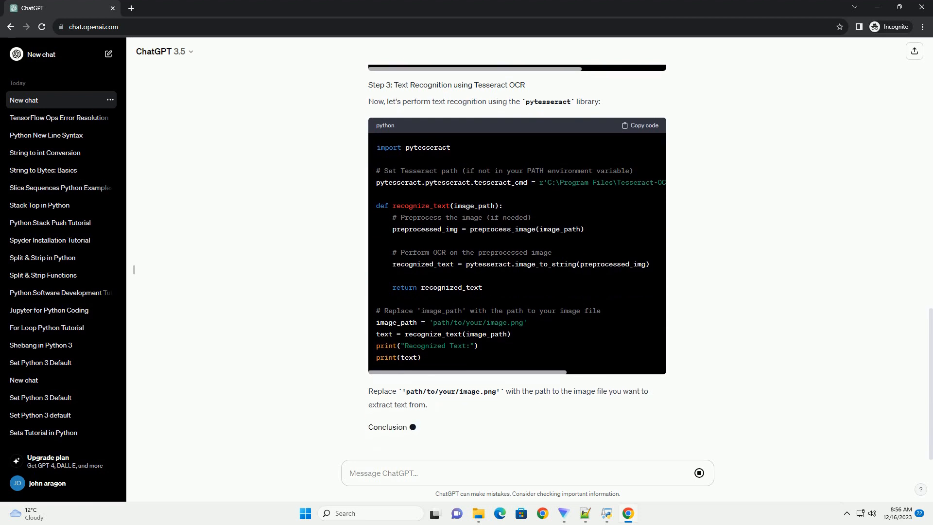